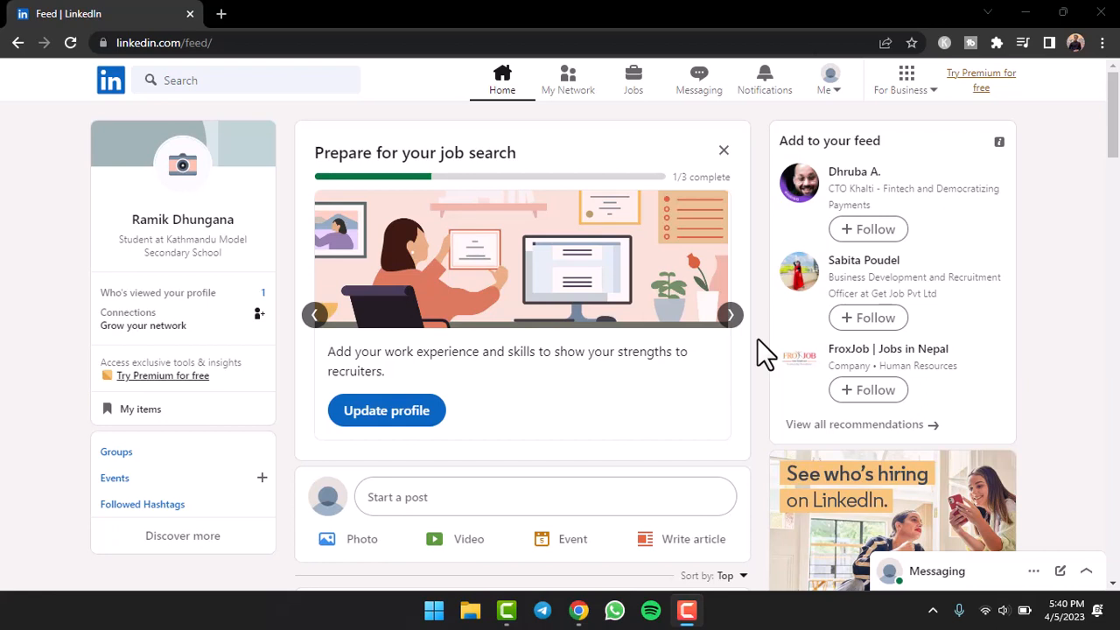
Reveal the Me account menu from the top navigation bar
left_click(823, 79)
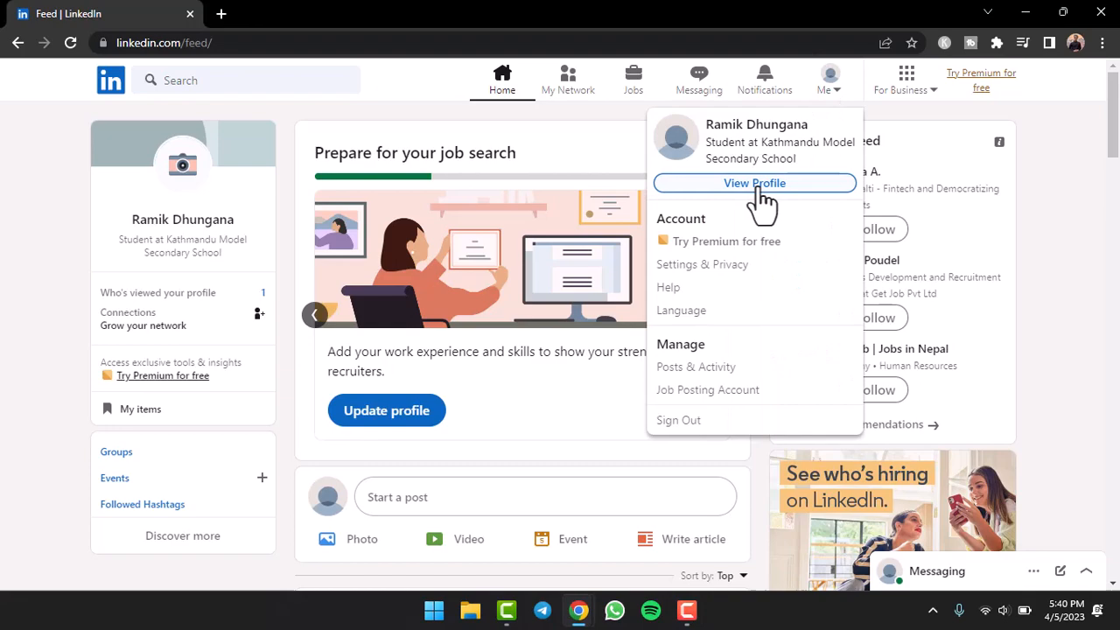
View your own profile and scroll to the Experience section listing TechRealm
left_click(754, 184)
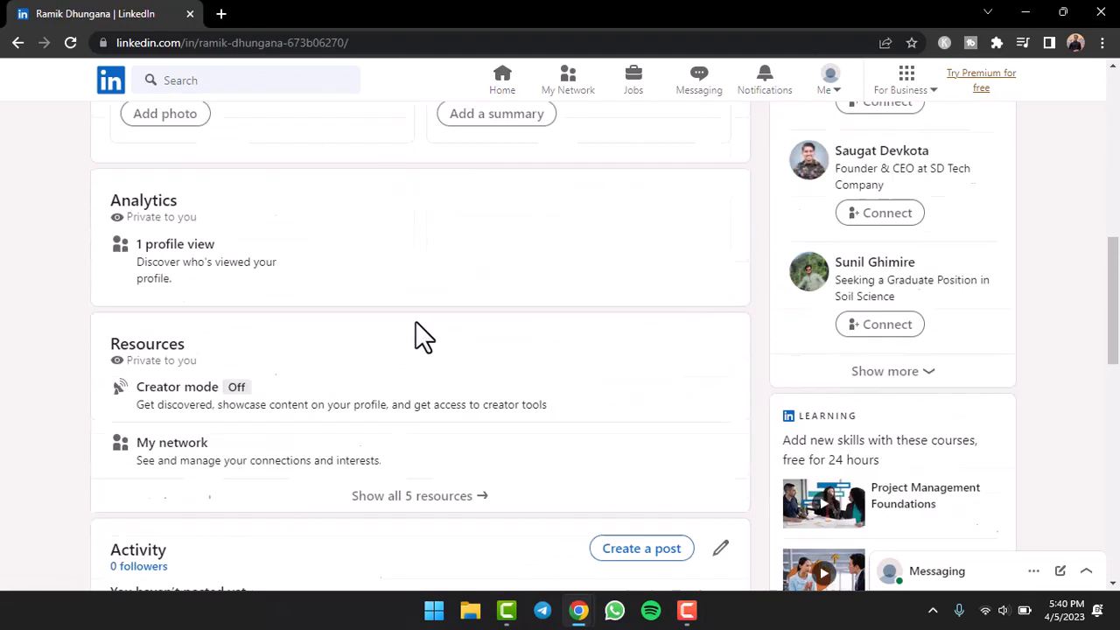
scroll("down", 3)
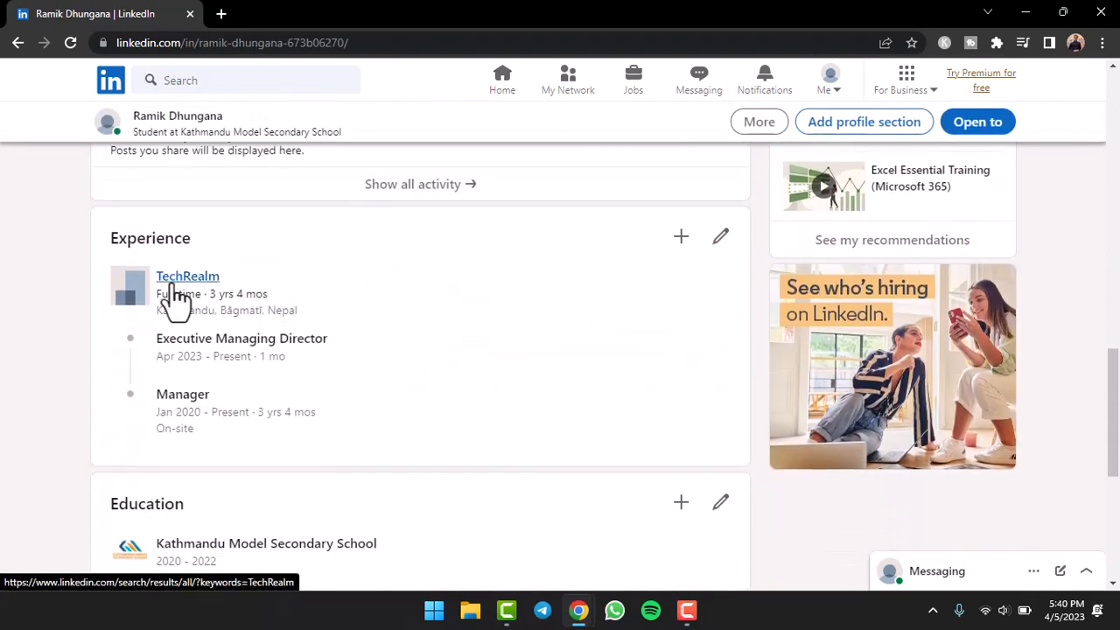
mouse_move(294, 254)
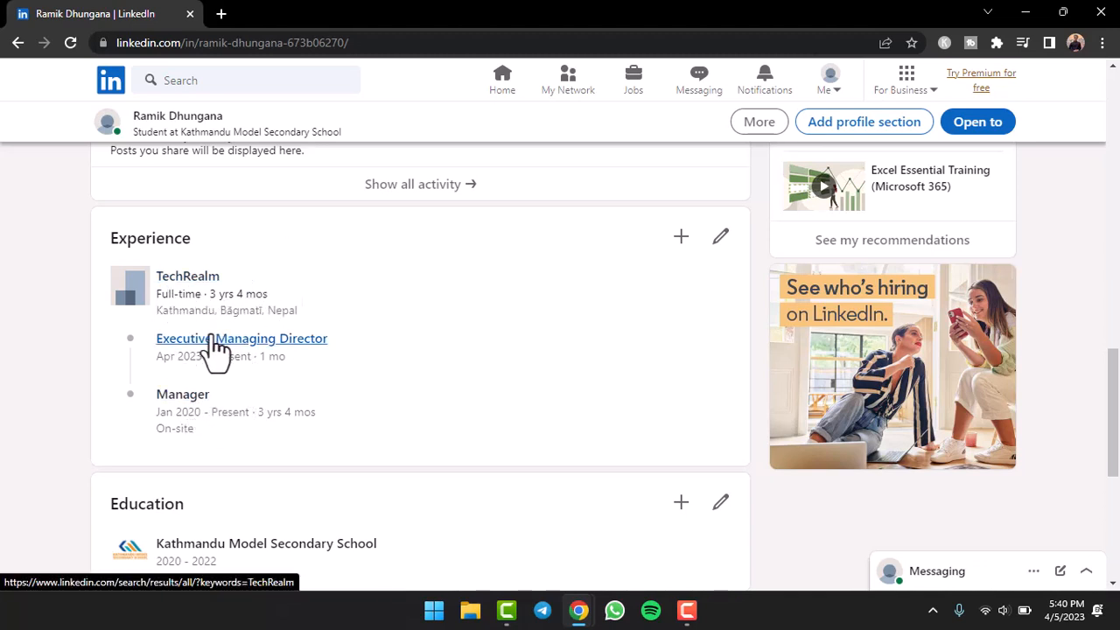
mouse_move(149, 381)
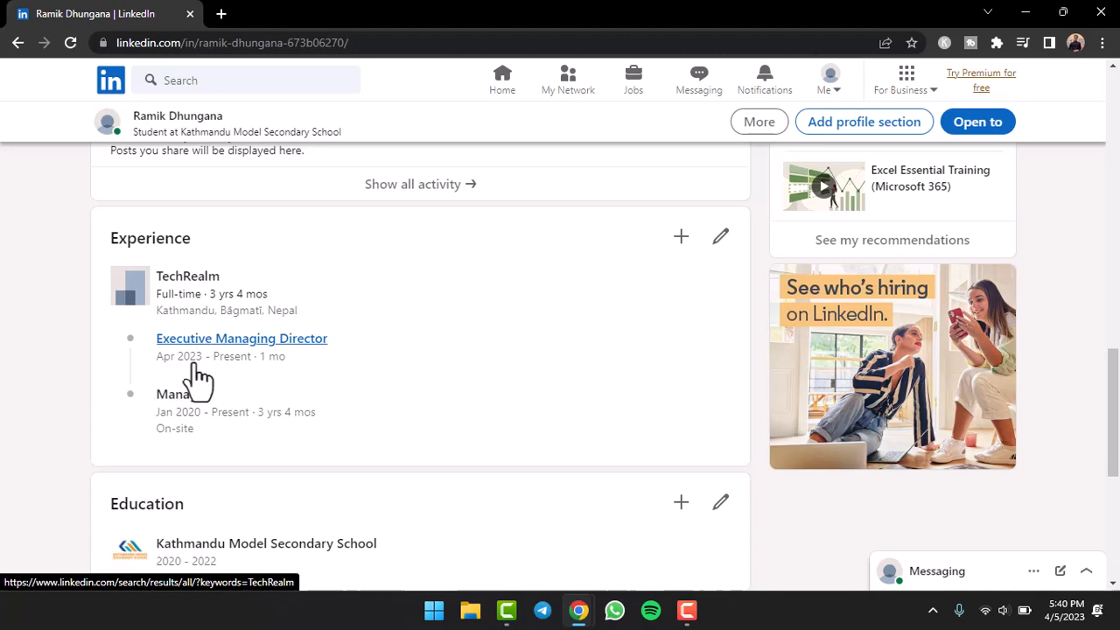
mouse_move(404, 392)
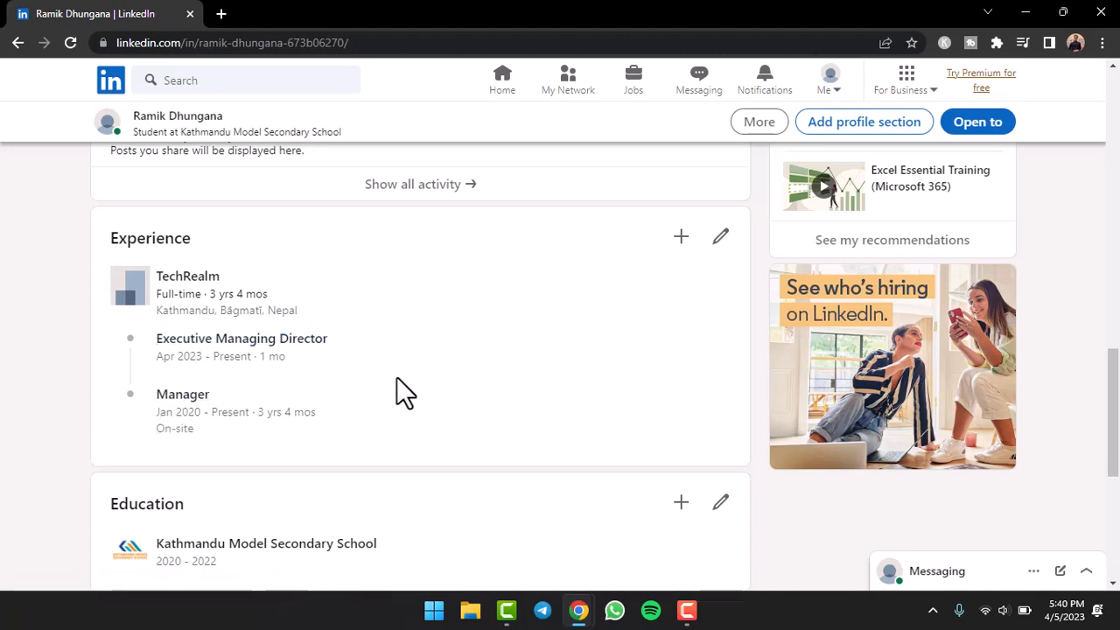
mouse_move(195, 71)
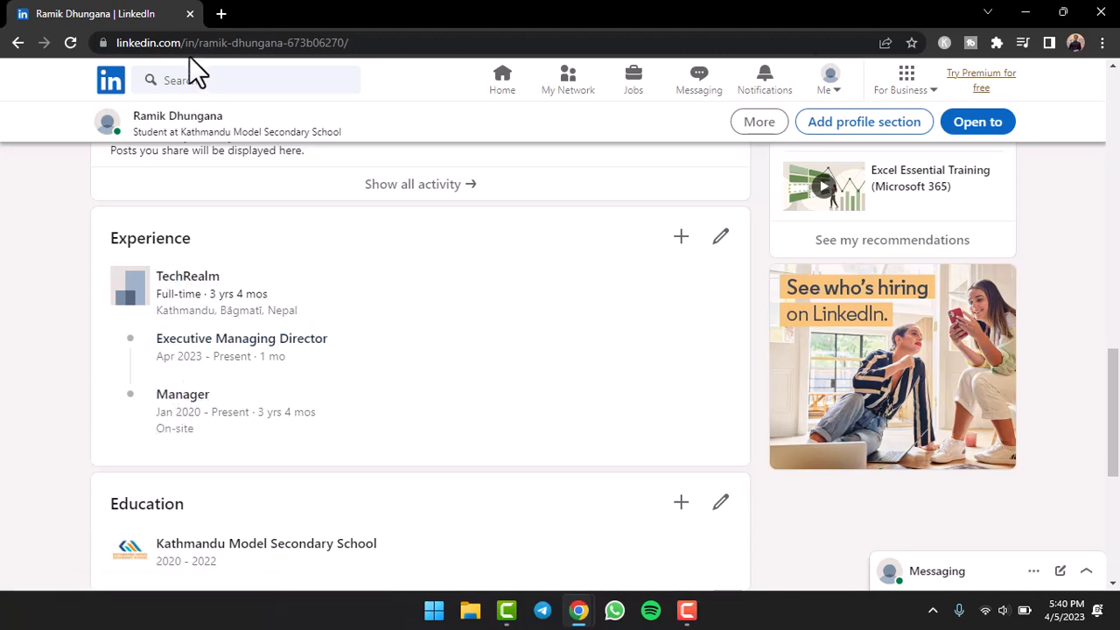
mouse_move(644, 337)
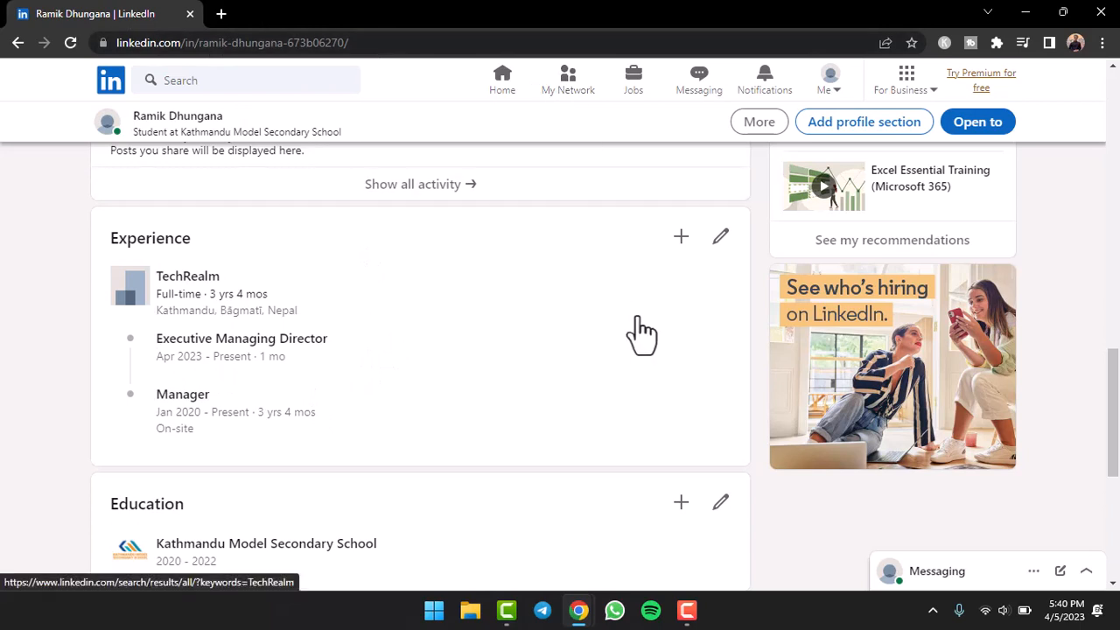
mouse_move(602, 219)
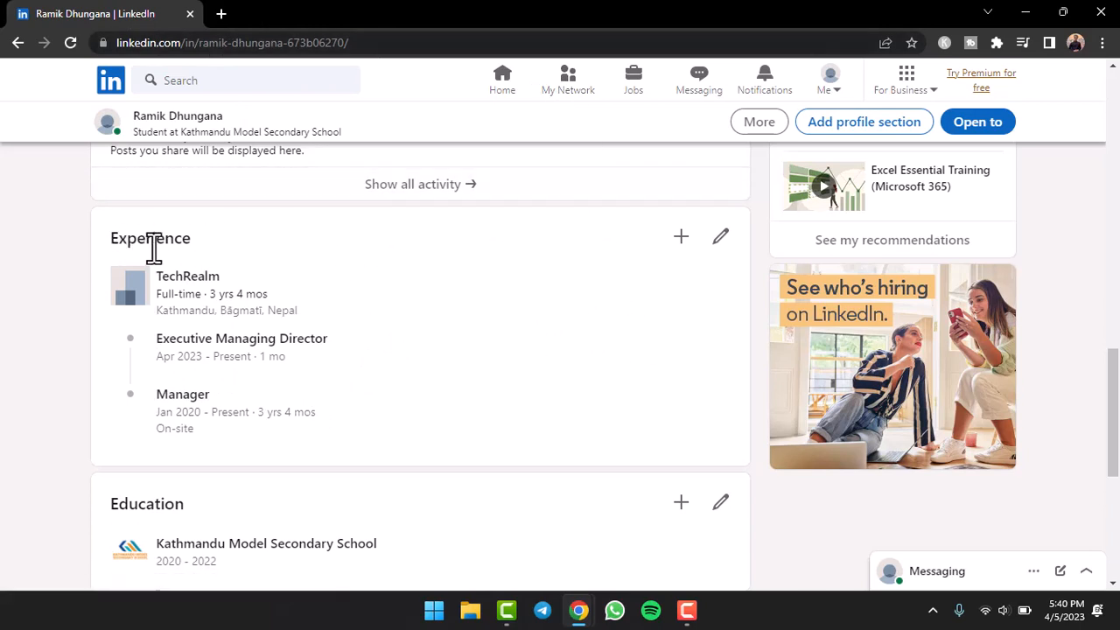
mouse_move(658, 252)
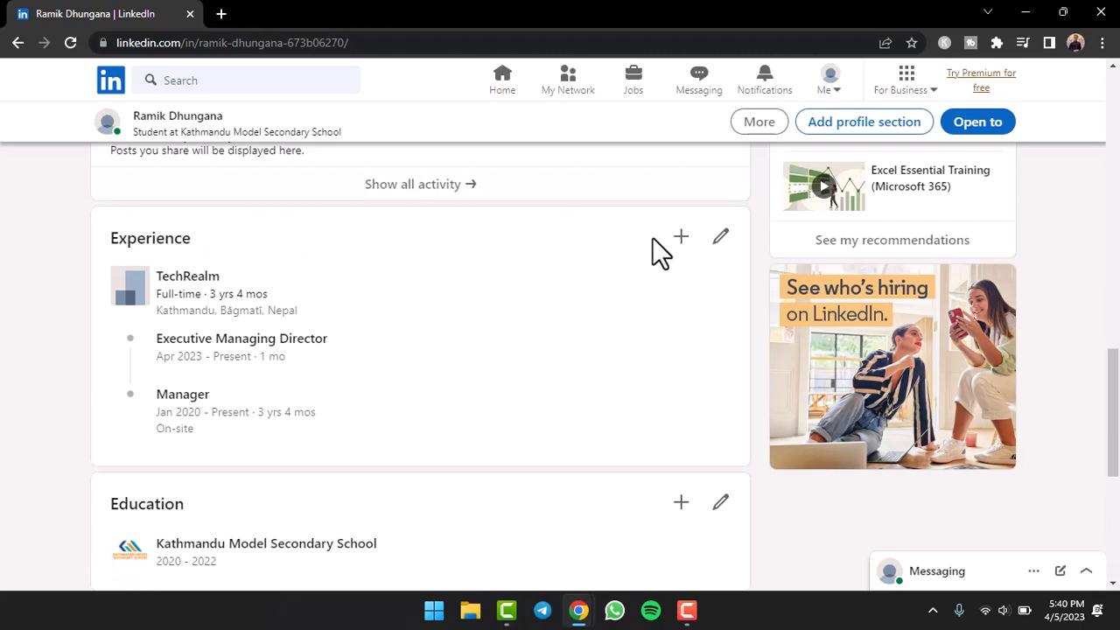
Add a new position in Experience and enter Intern as the job title
left_click(679, 237)
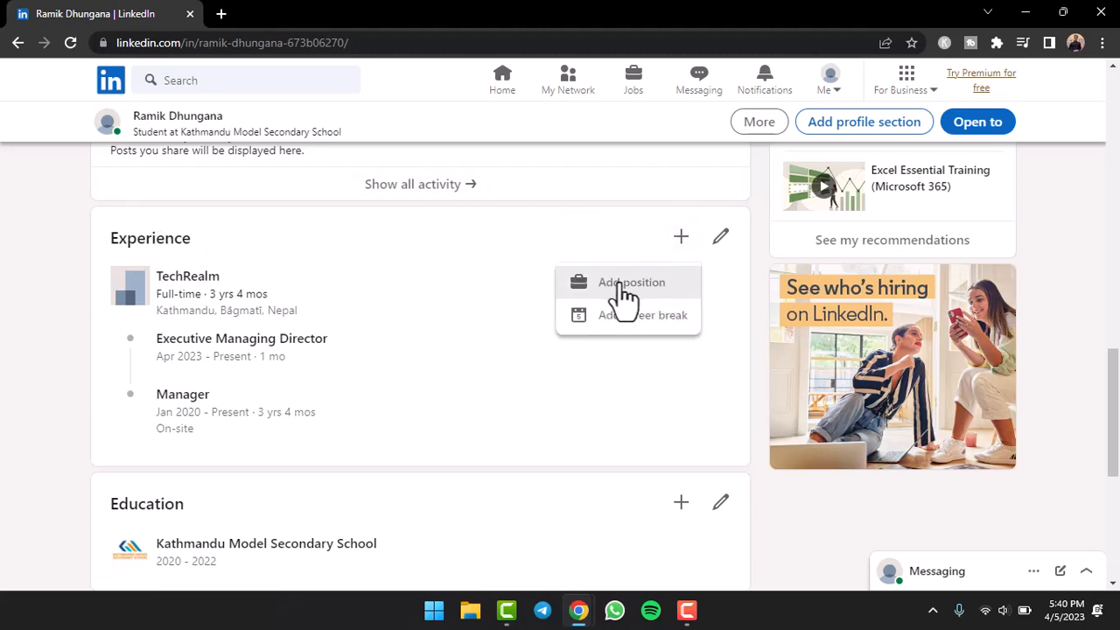
left_click(630, 282)
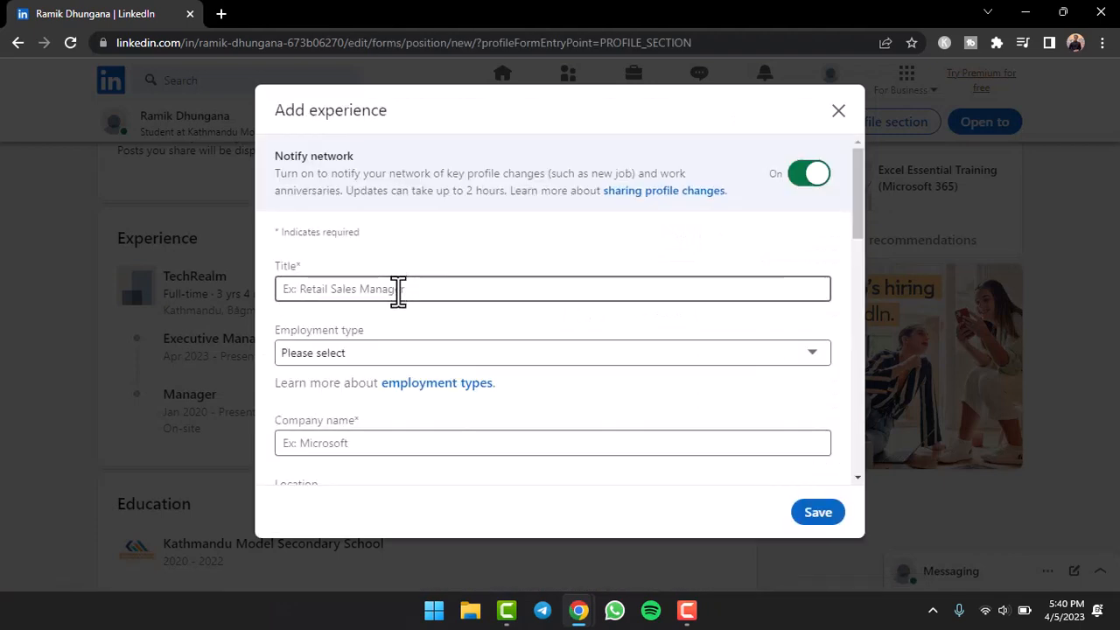
left_click(818, 511)
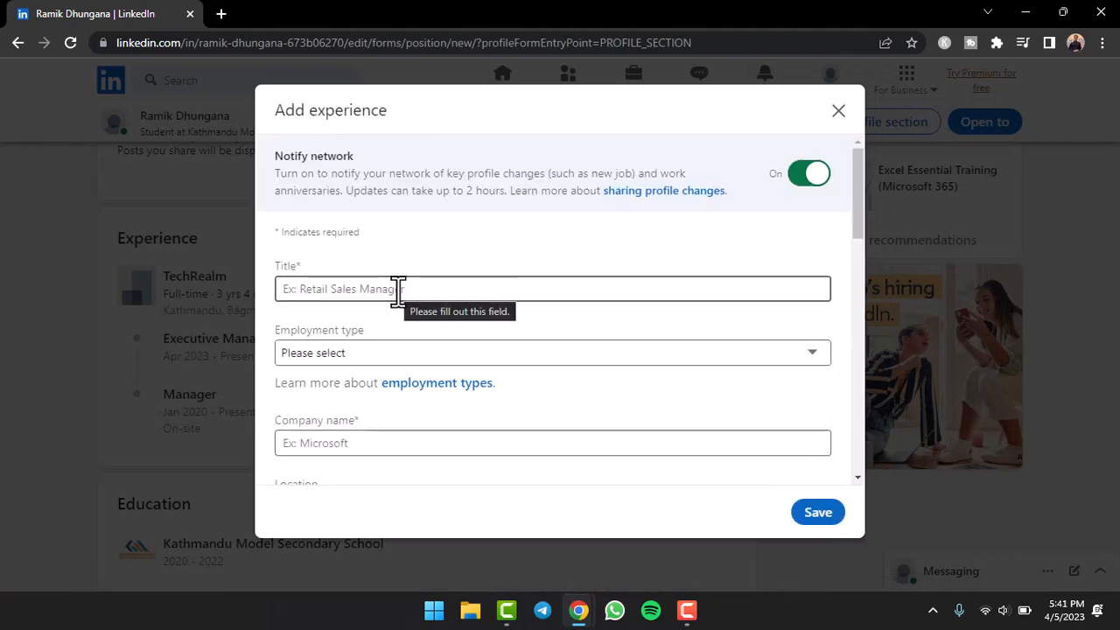
type("Assistant")
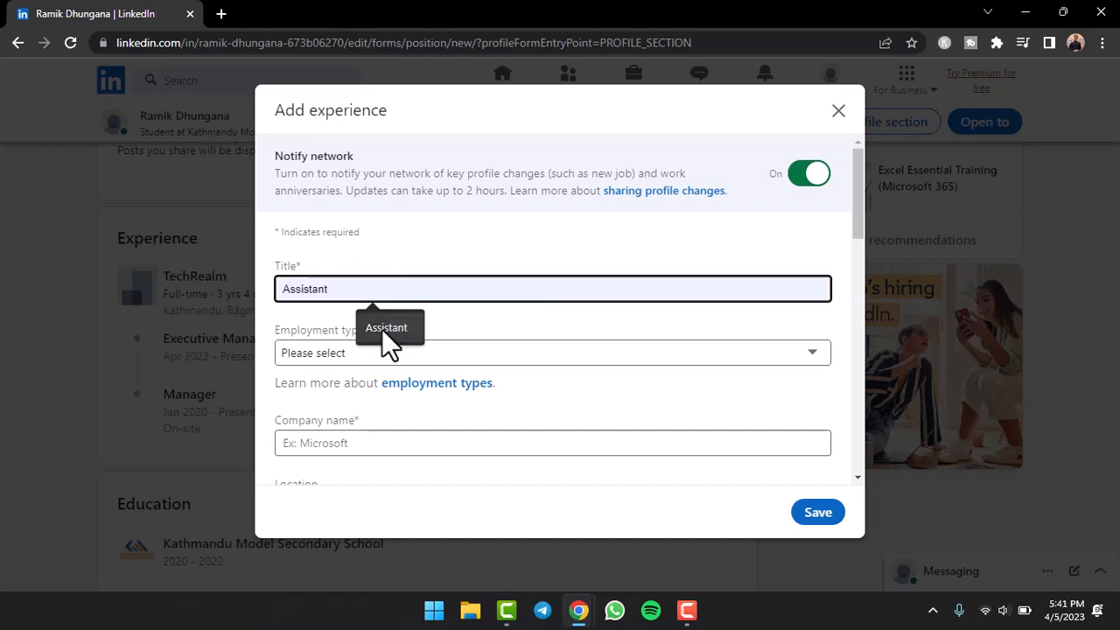
type("Intern")
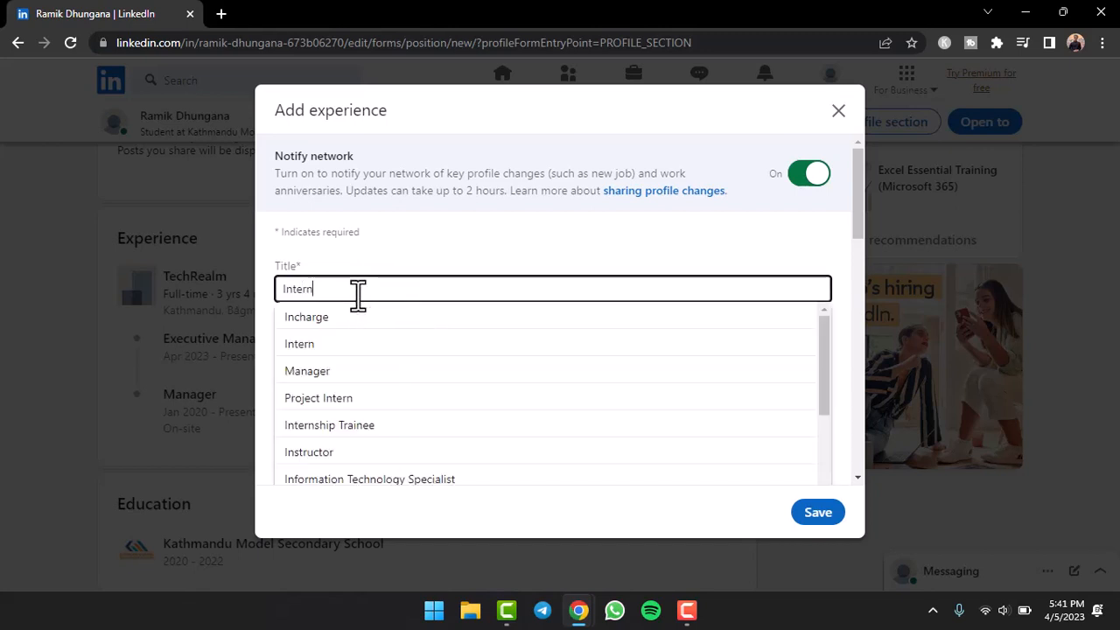
left_click(299, 343)
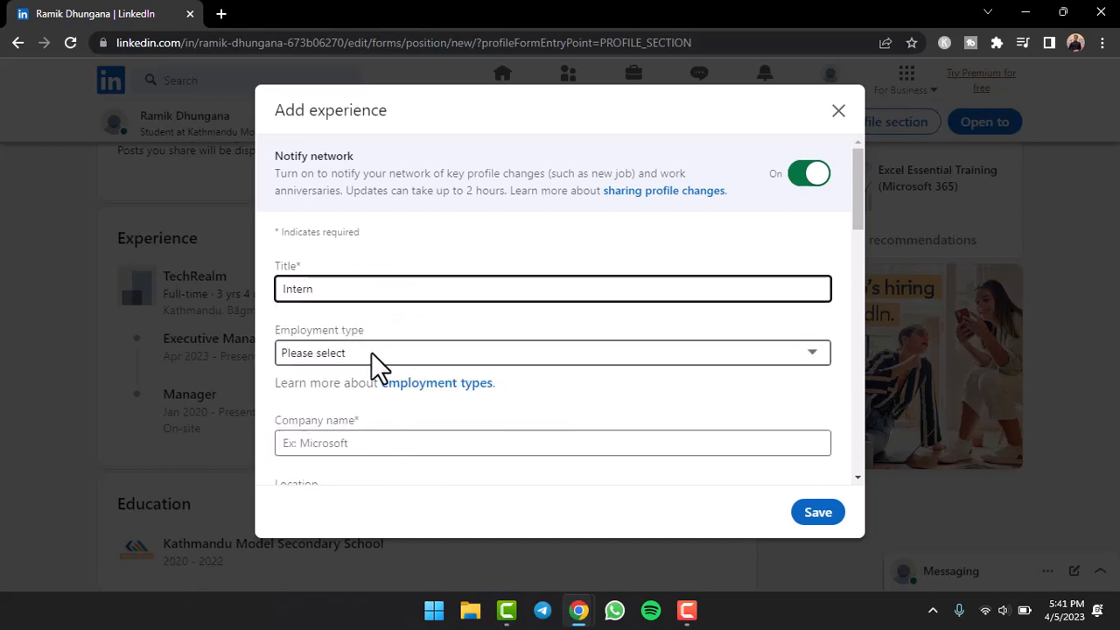
Enter ABCXYZ Company as company and Toronto, Ontario, Canada as location
scroll("down", 3)
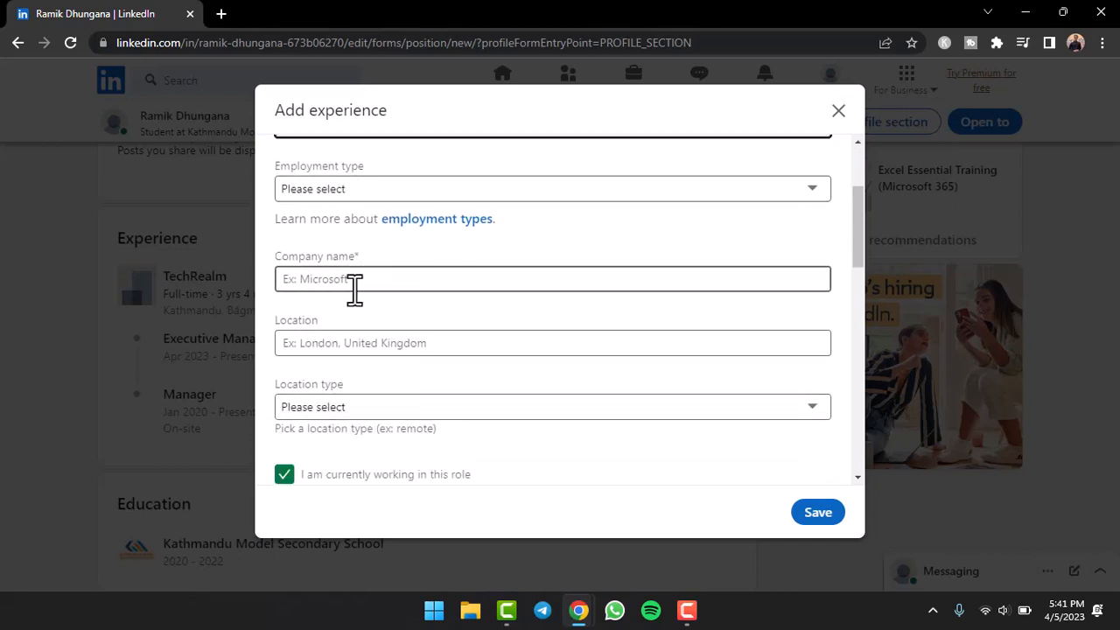
type("ABCXYZ Company")
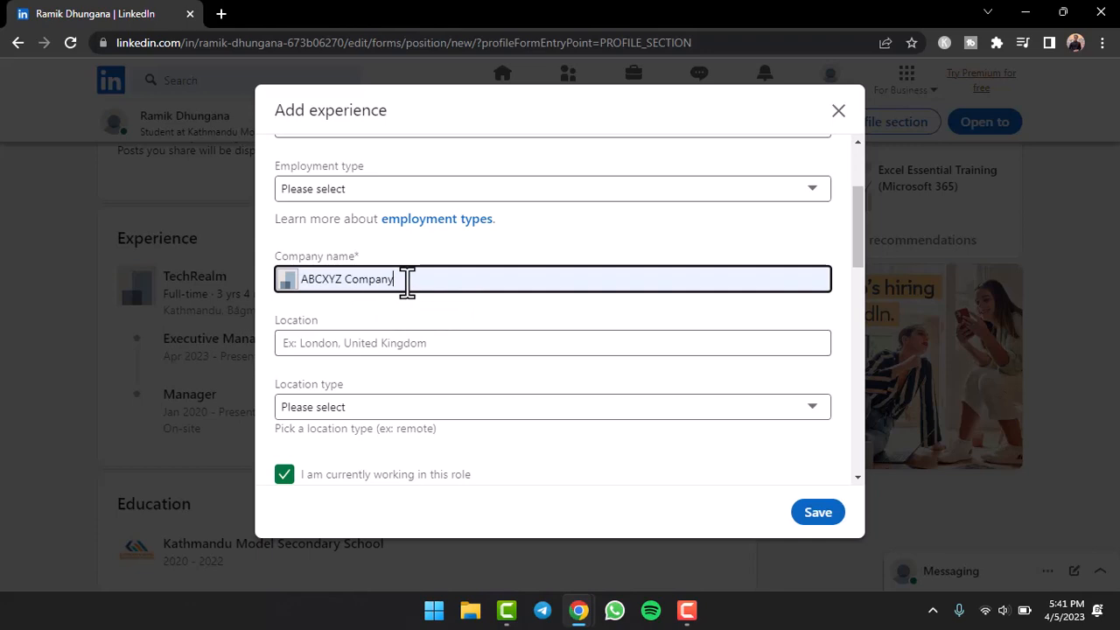
type("Toronto, Ontario, Canada")
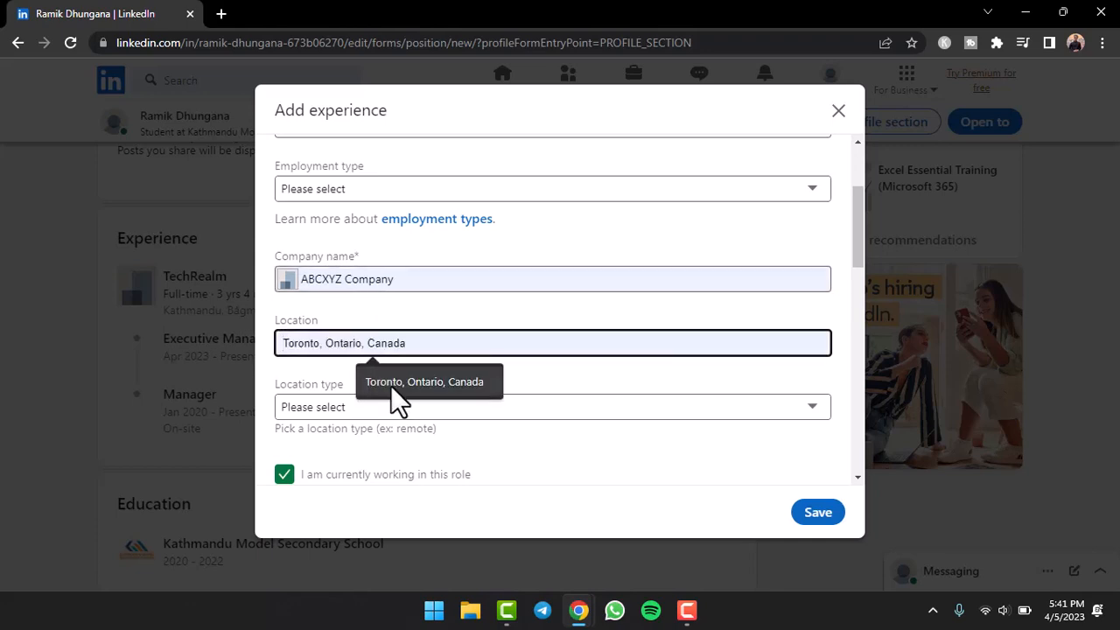
scroll("down", 3)
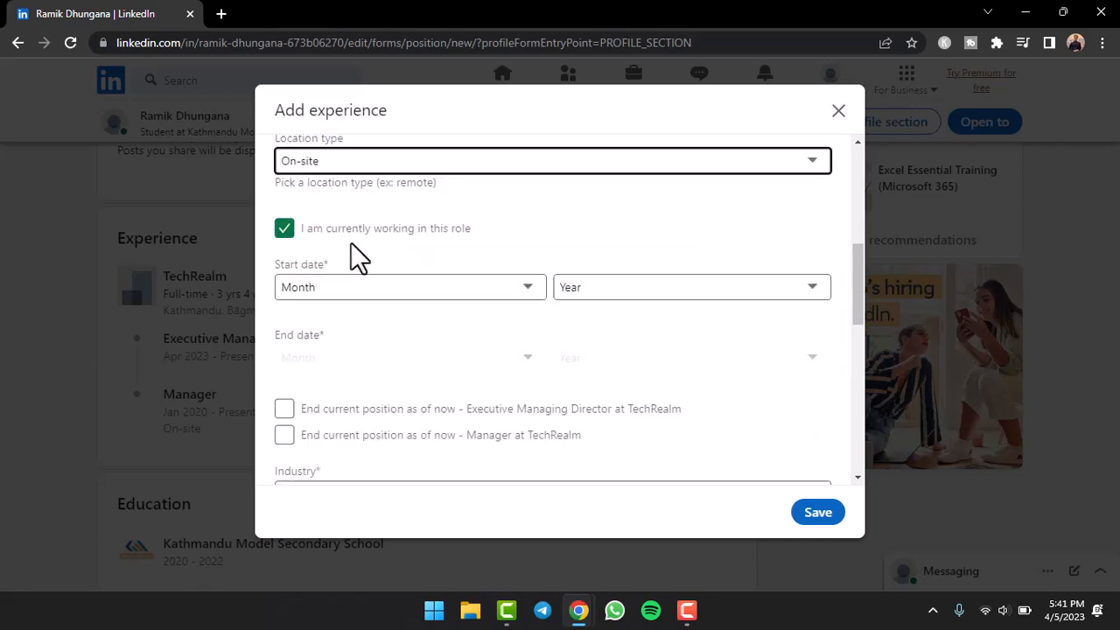
mouse_move(315, 254)
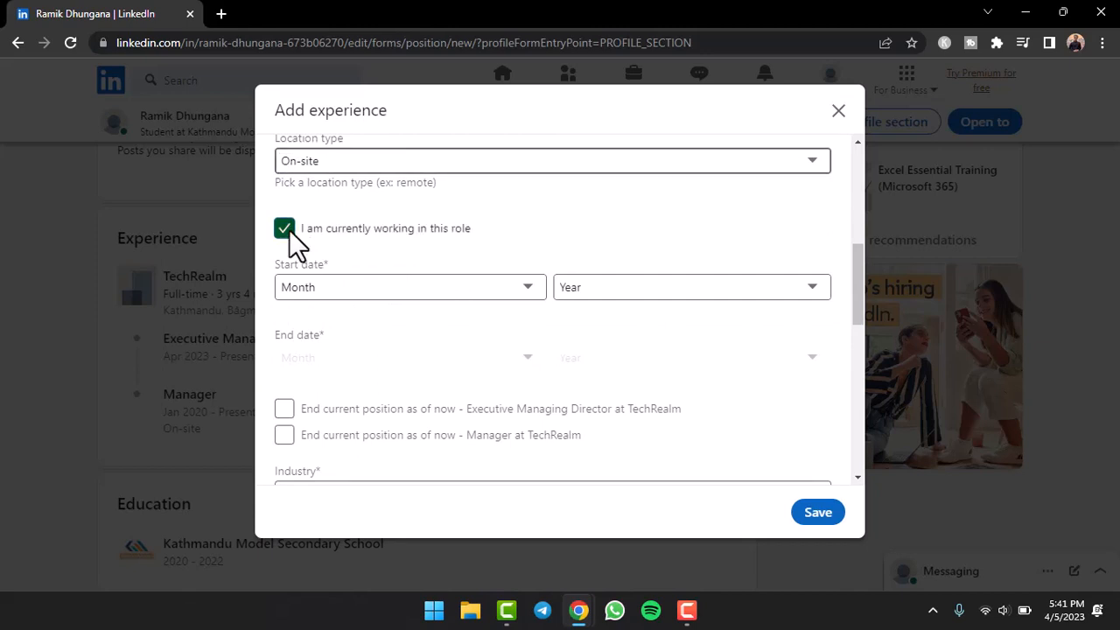
Mark the role not current, date it January 2010 to January 2015, and save it
left_click(284, 228)
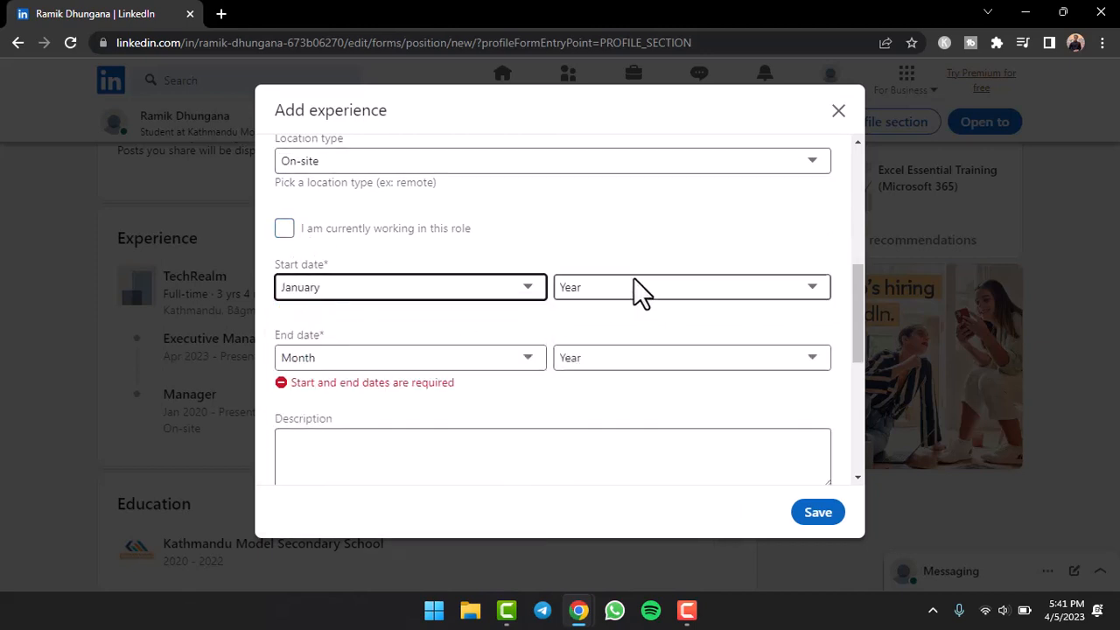
left_click(690, 287)
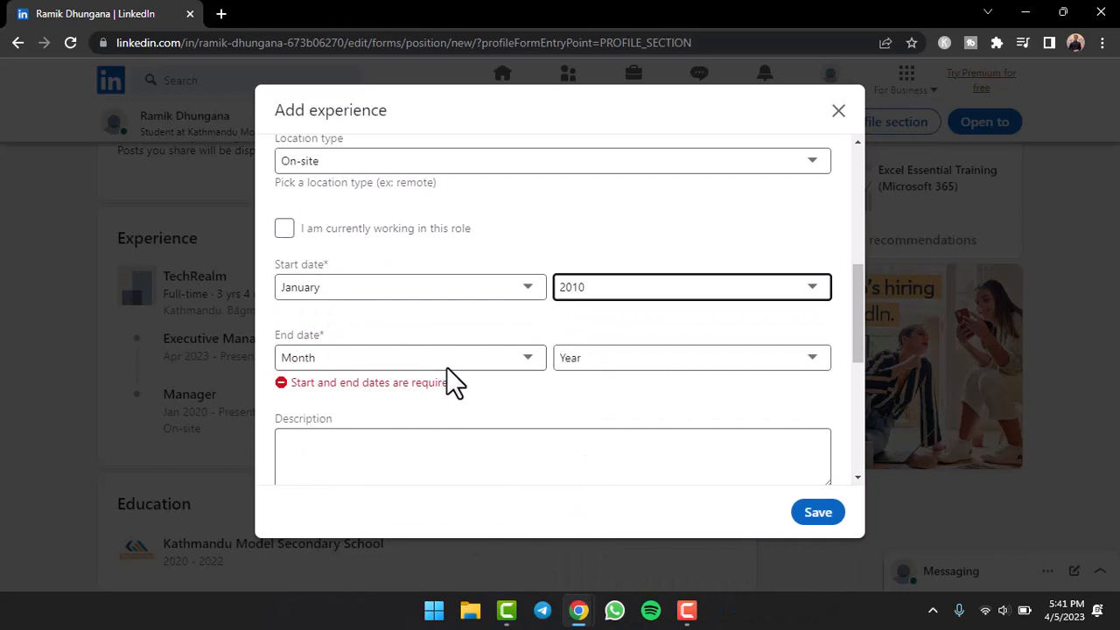
left_click(692, 357)
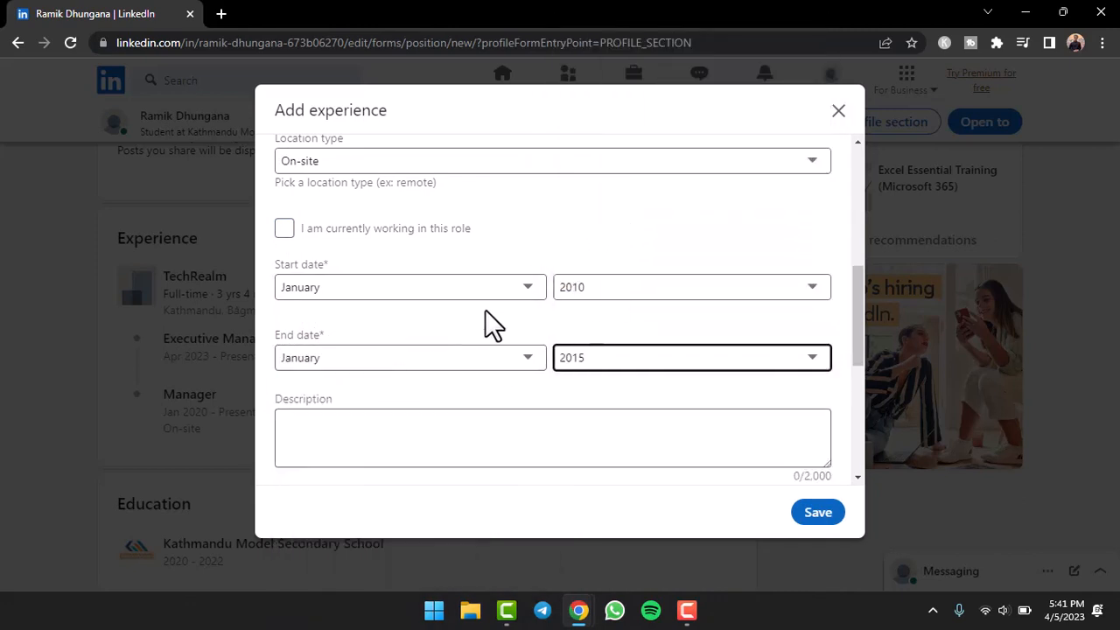
scroll("down", 3)
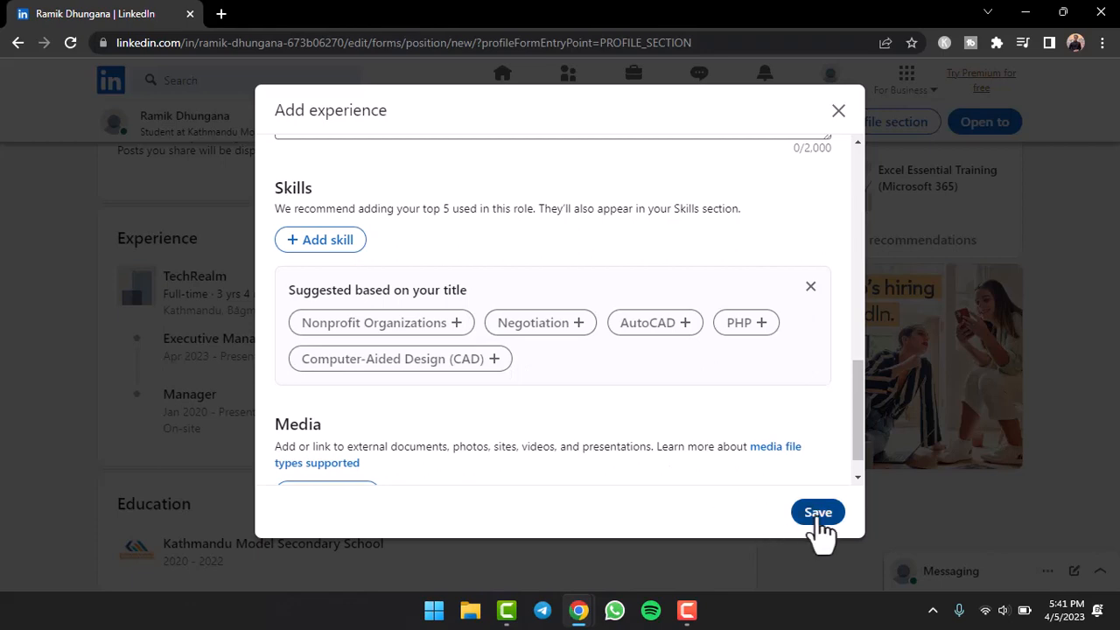
left_click(817, 511)
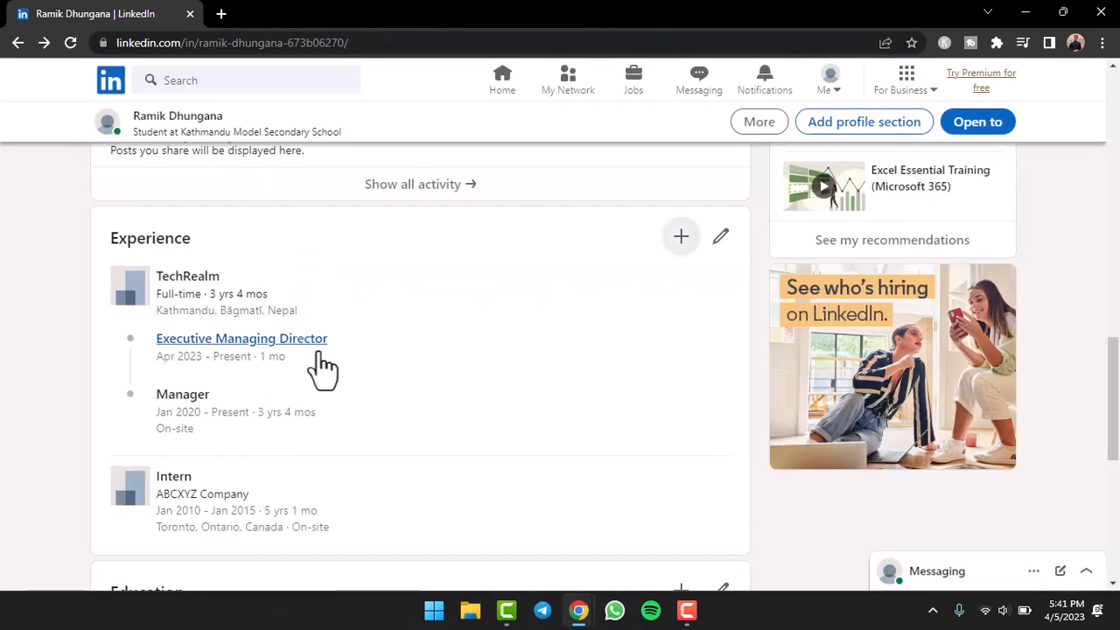
Scroll to Experience and show the Add position / Add career break choices
scroll("down", 3)
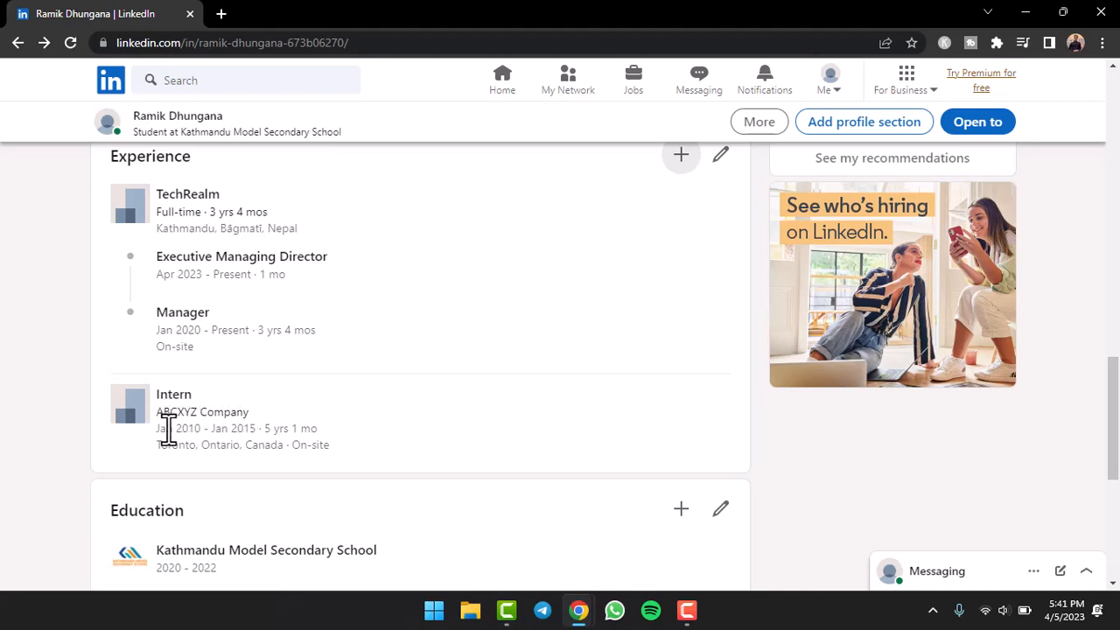
mouse_move(259, 434)
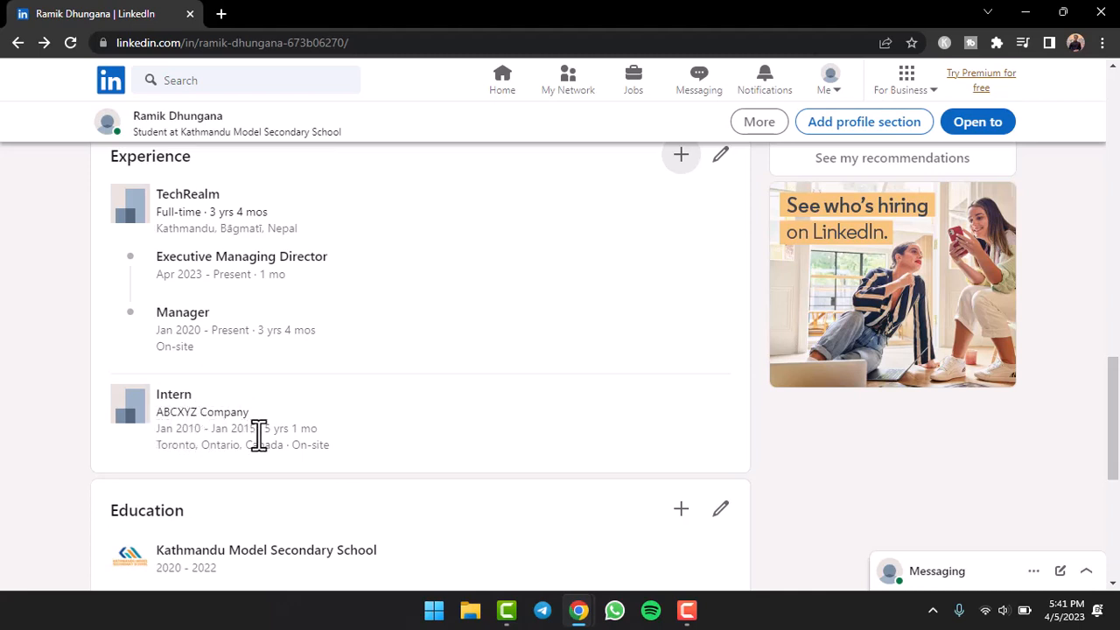
mouse_move(210, 434)
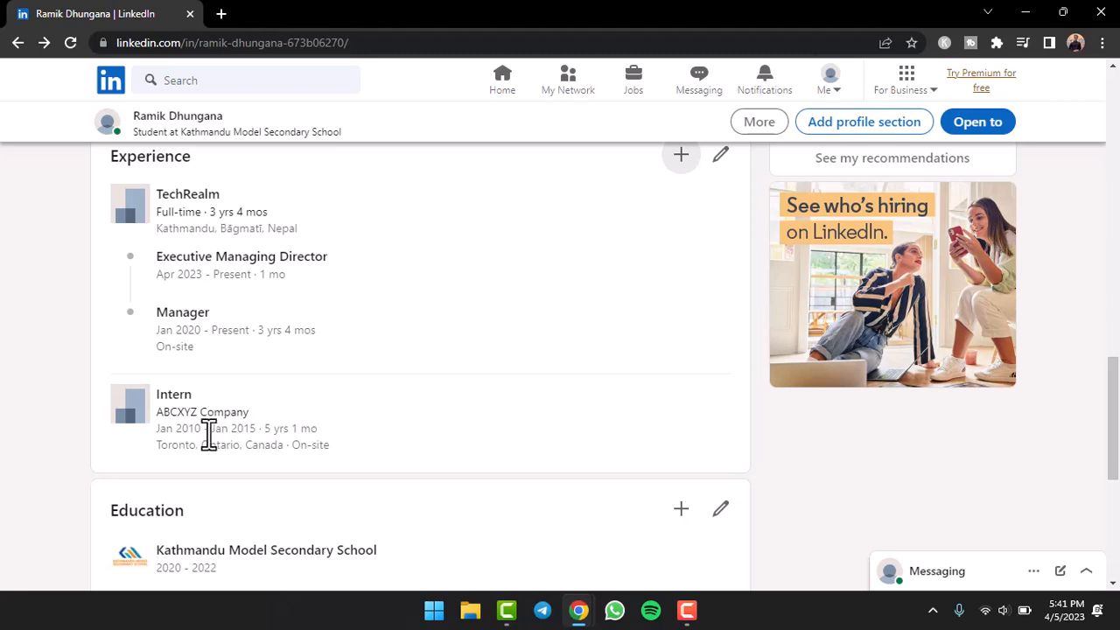
mouse_move(214, 445)
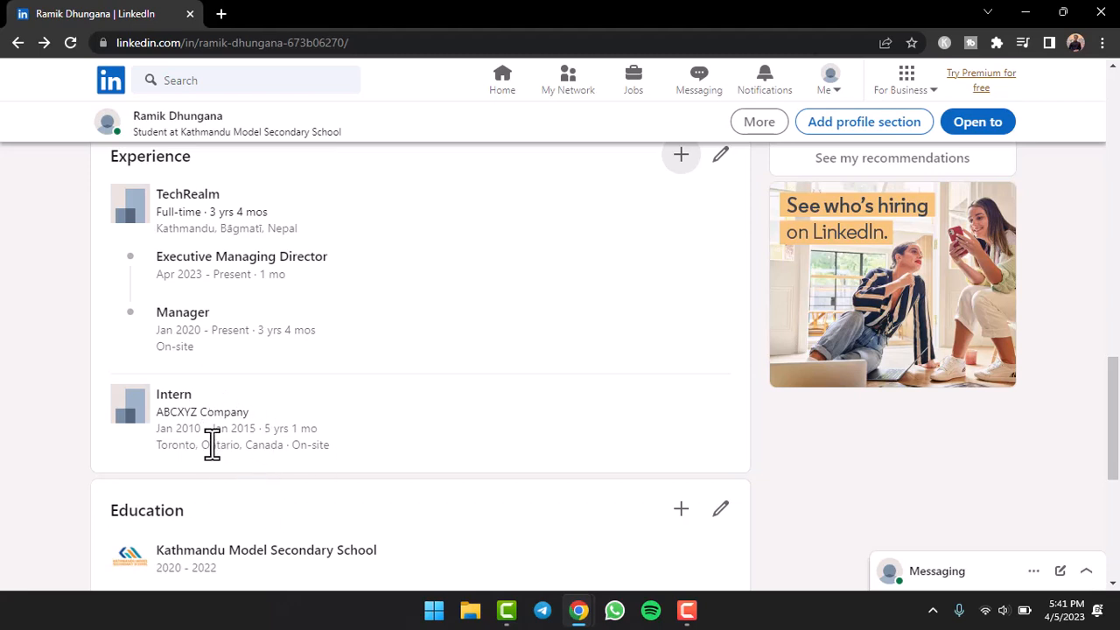
left_click(681, 154)
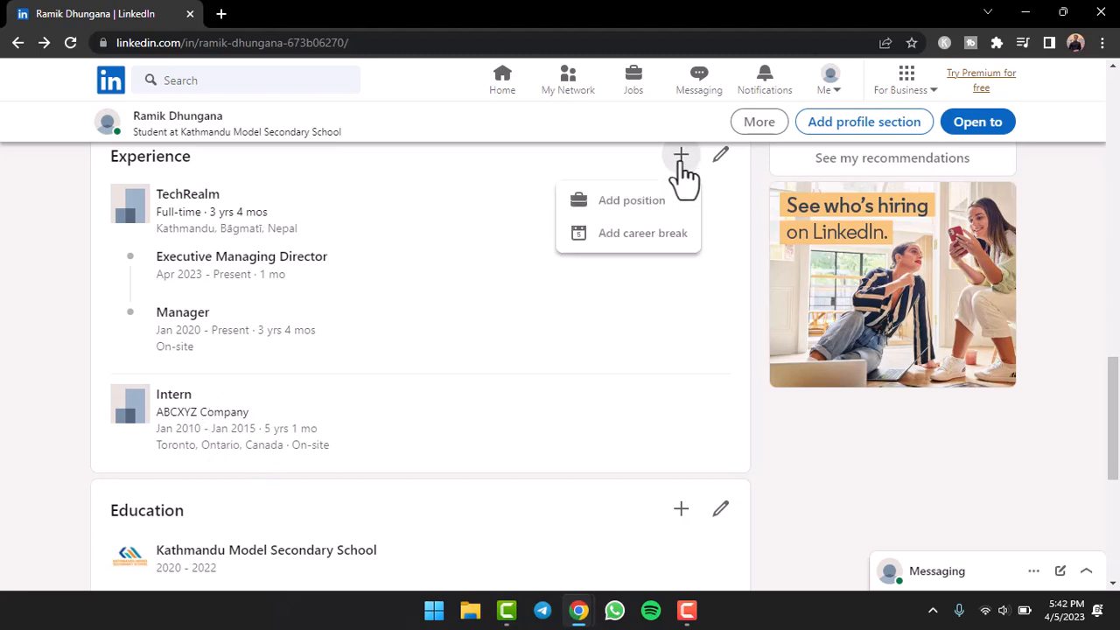
Add another position with its title filled and ABCXYZ Company as the company
left_click(631, 200)
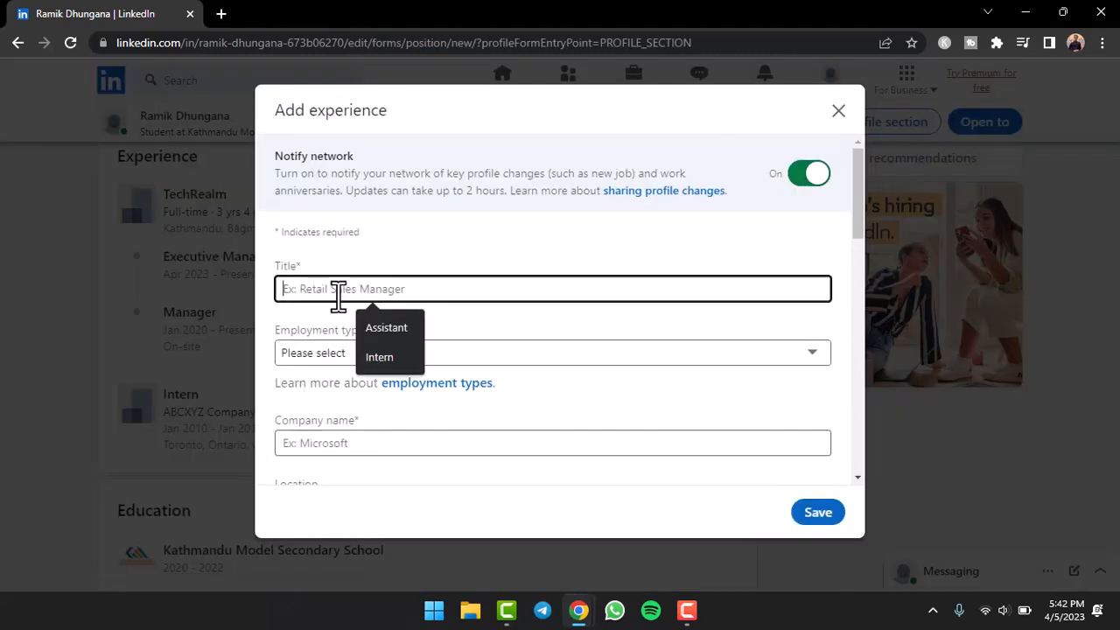
left_click(385, 327)
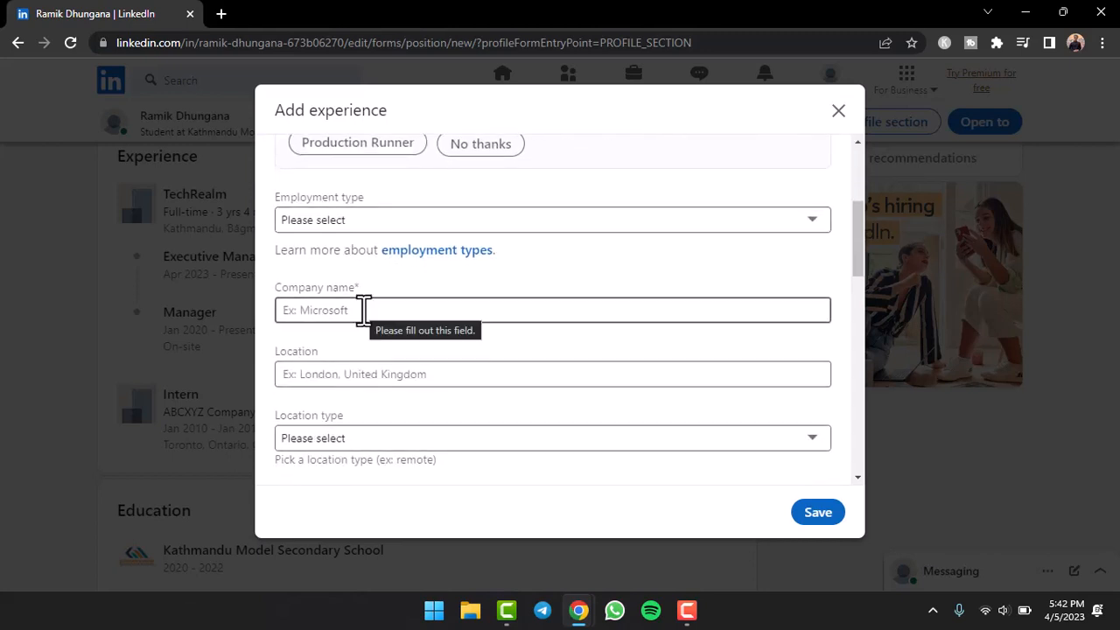
type("ABCXYZ Company")
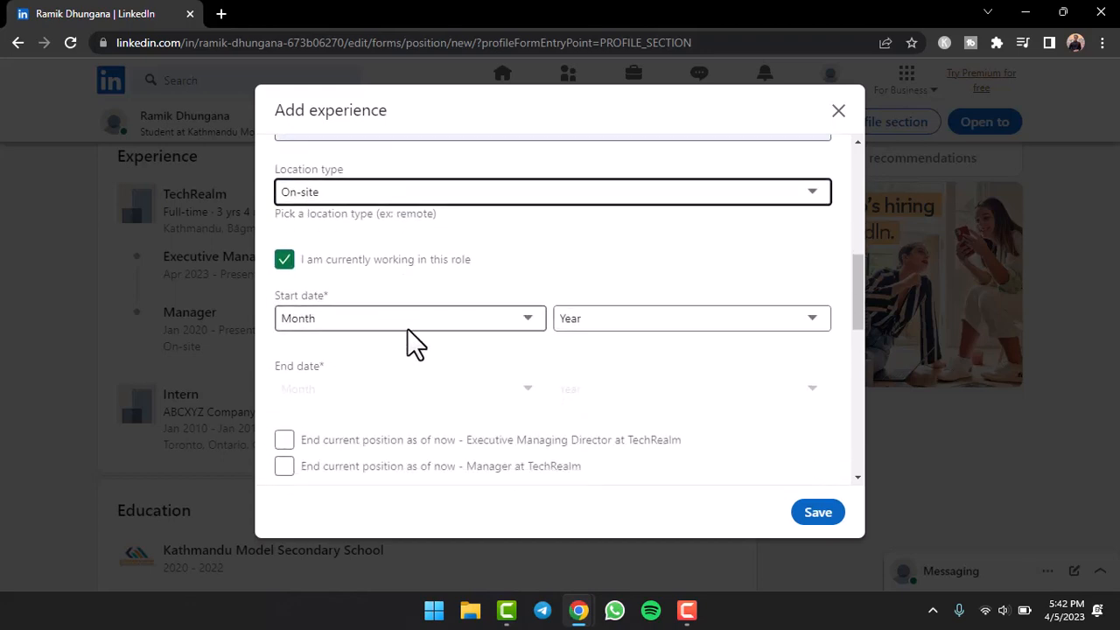
Date the Assistant role January 2015 to January 2020, not current, and save it
left_click(410, 319)
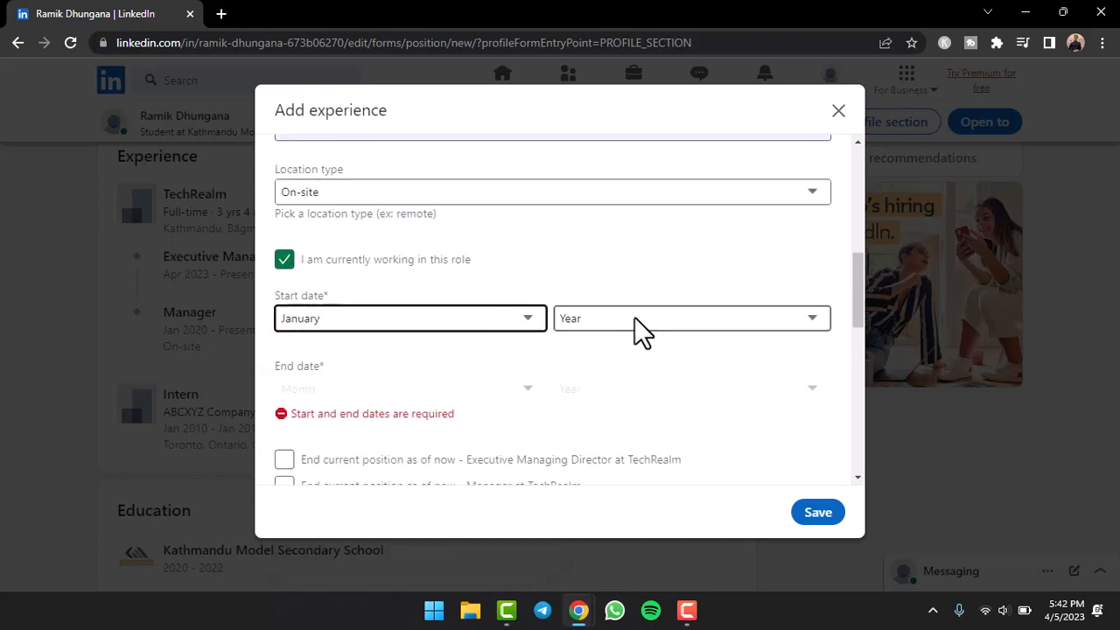
left_click(690, 318)
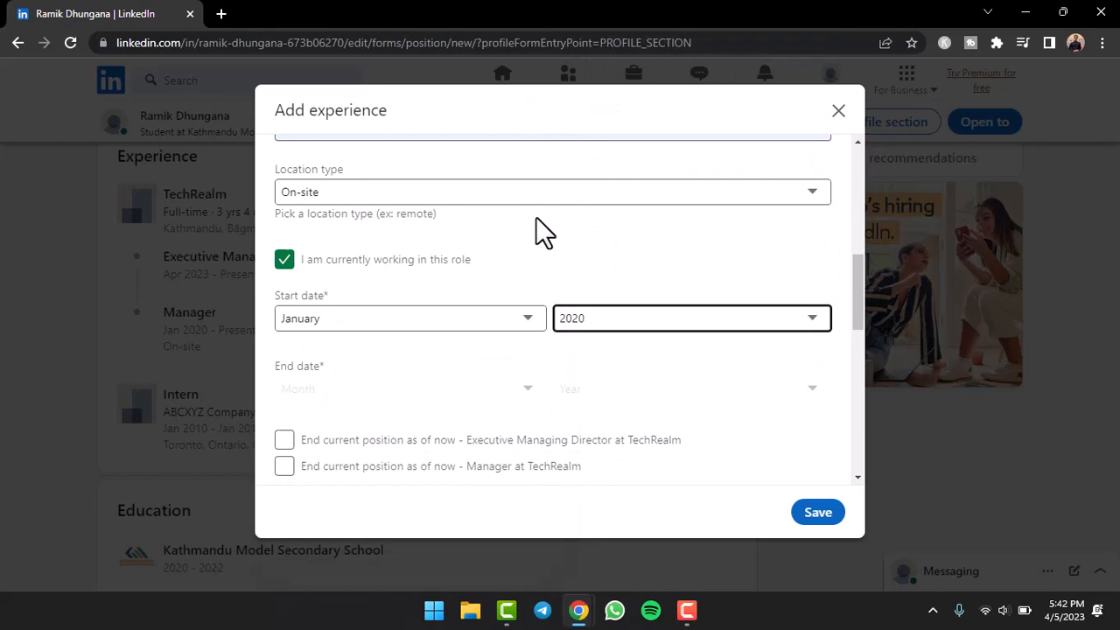
left_click(284, 259)
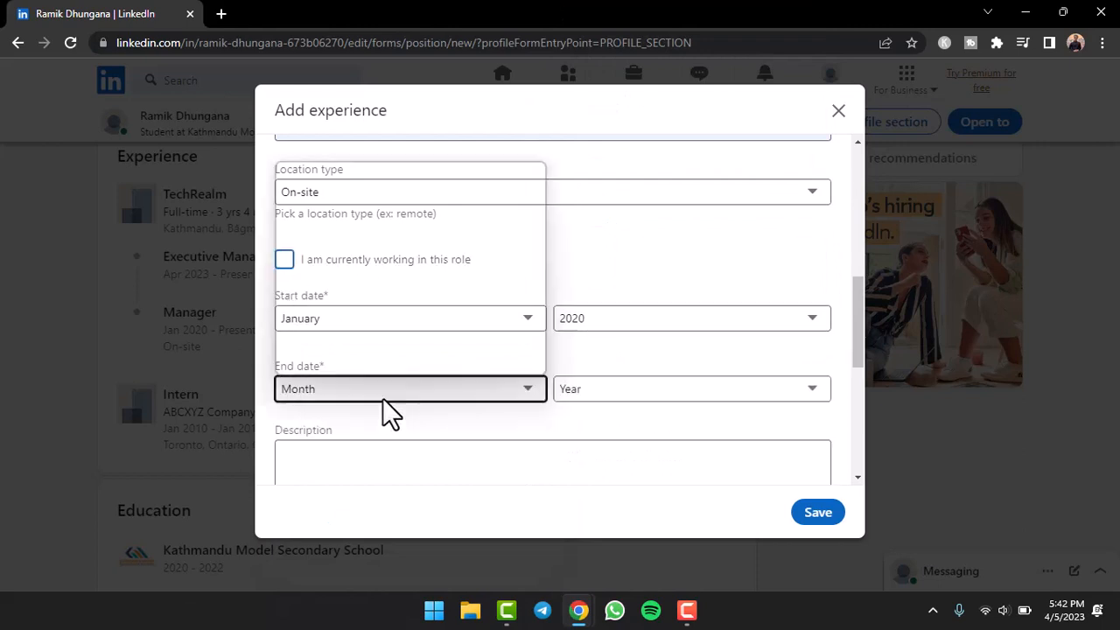
left_click(690, 318)
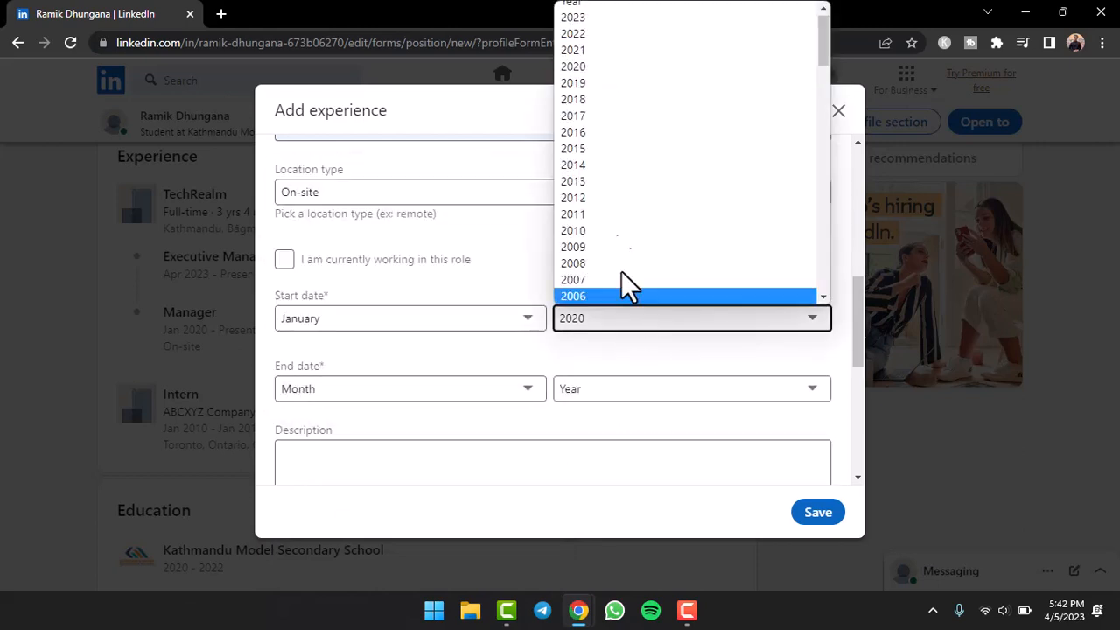
mouse_move(613, 148)
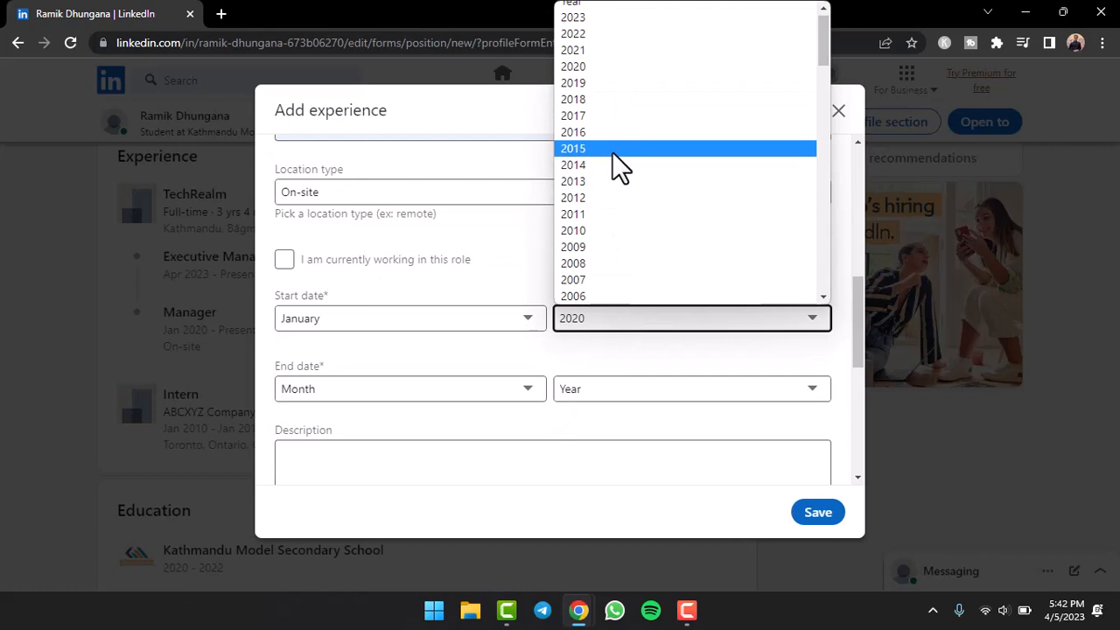
left_click(574, 147)
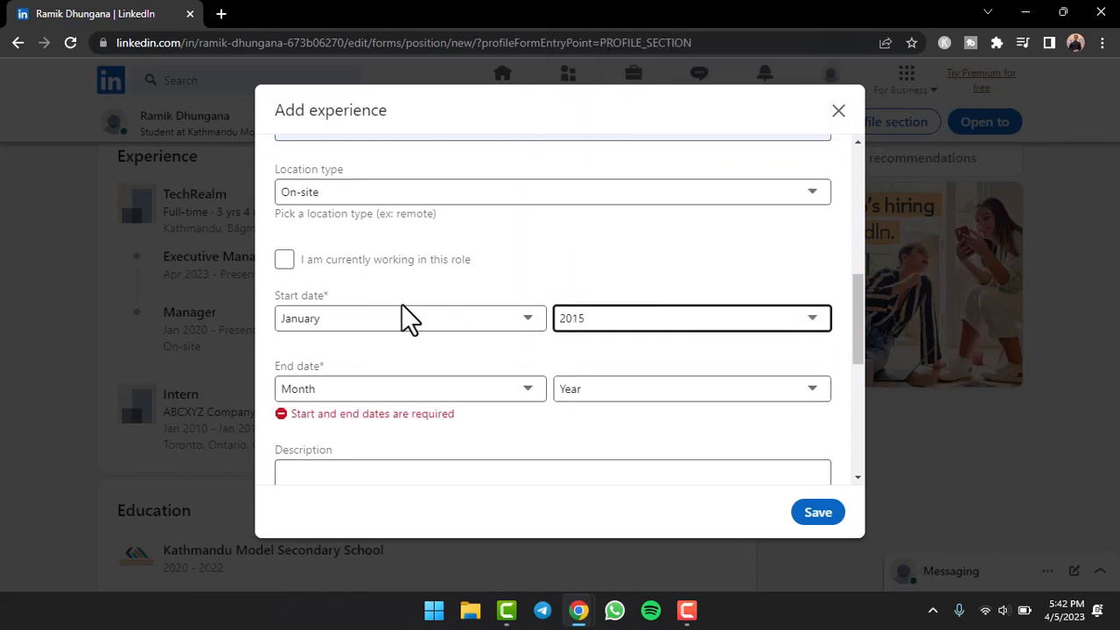
left_click(409, 388)
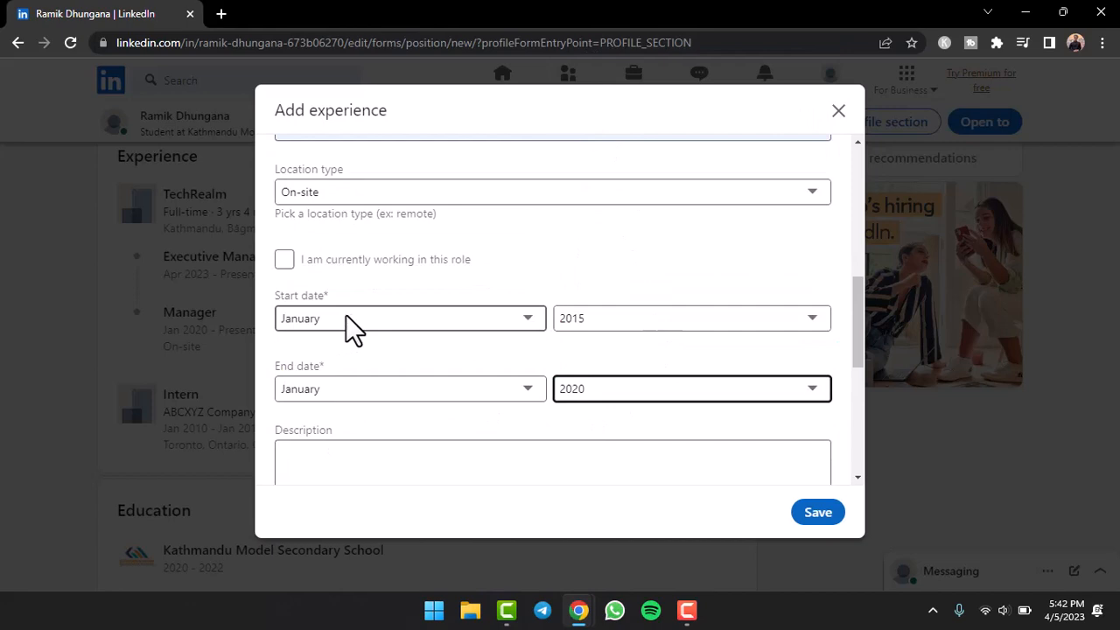
mouse_move(458, 412)
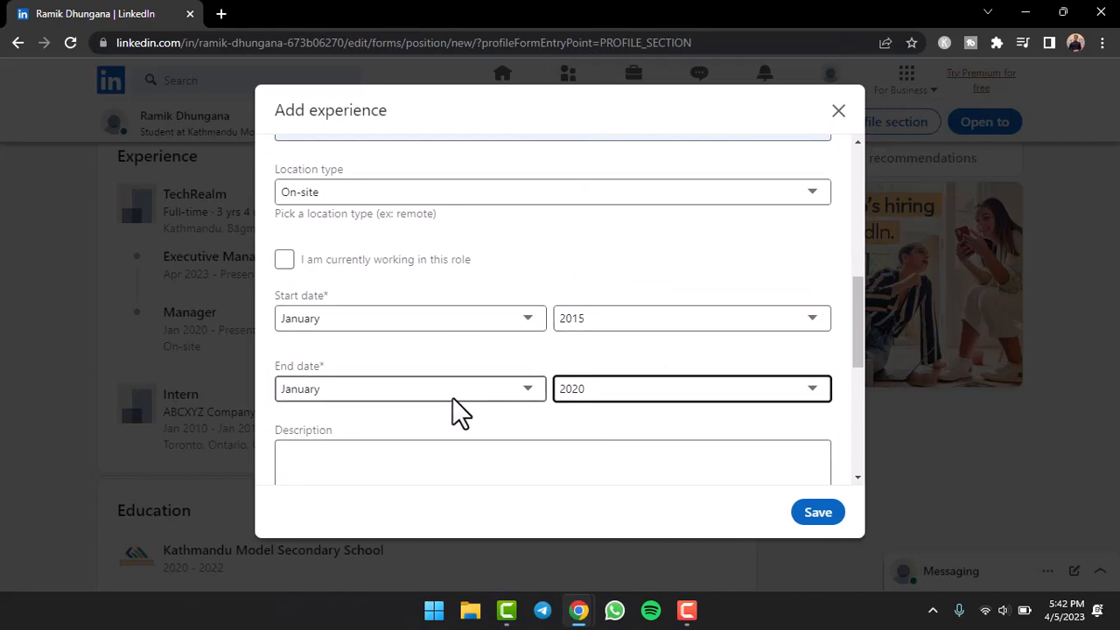
left_click(817, 512)
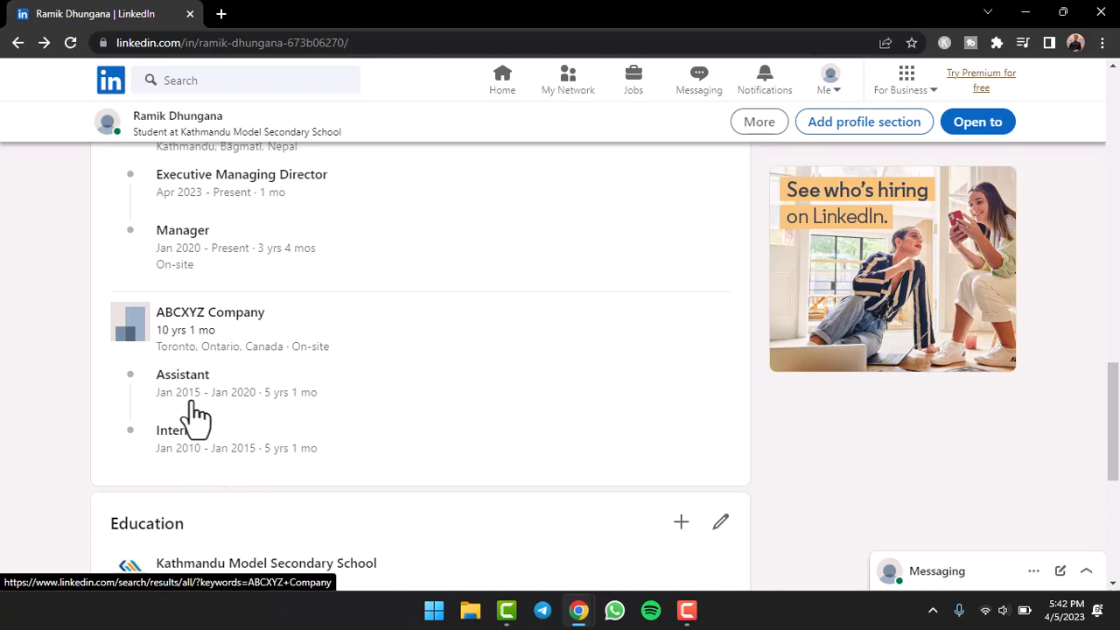
mouse_move(253, 416)
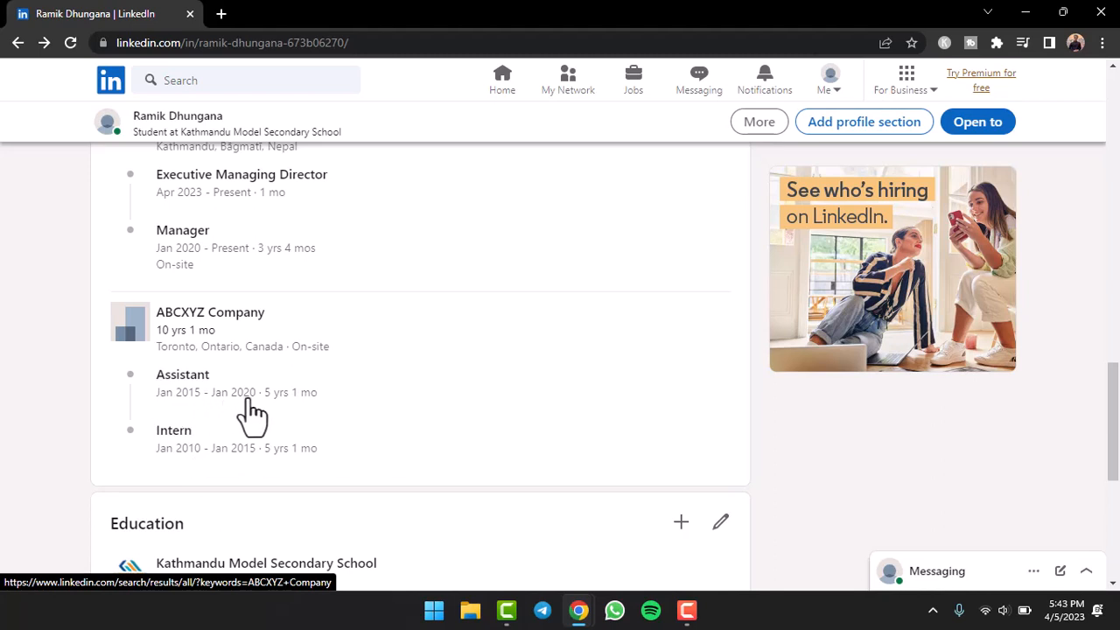
mouse_move(186, 347)
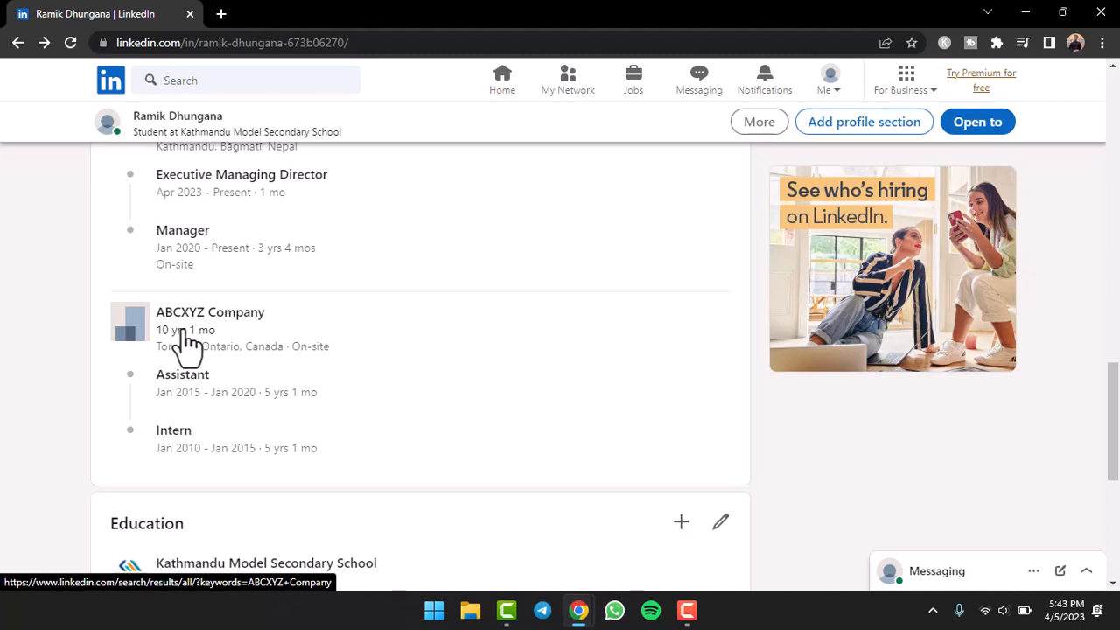